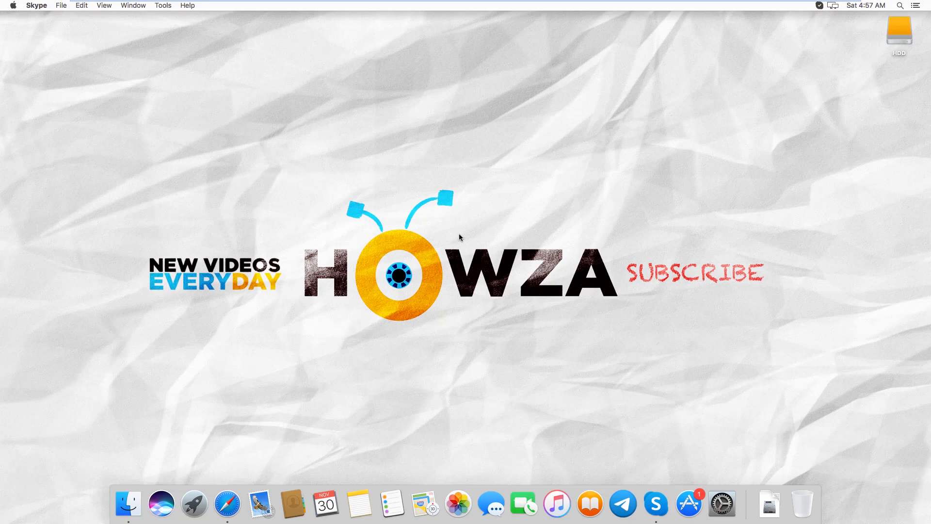
pyautogui.moveTo(510, 287)
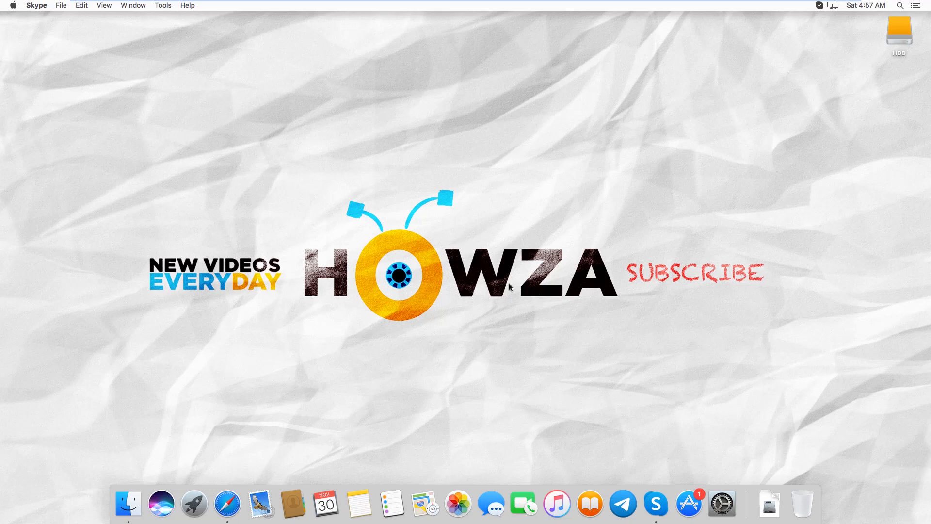
pyautogui.moveTo(652, 463)
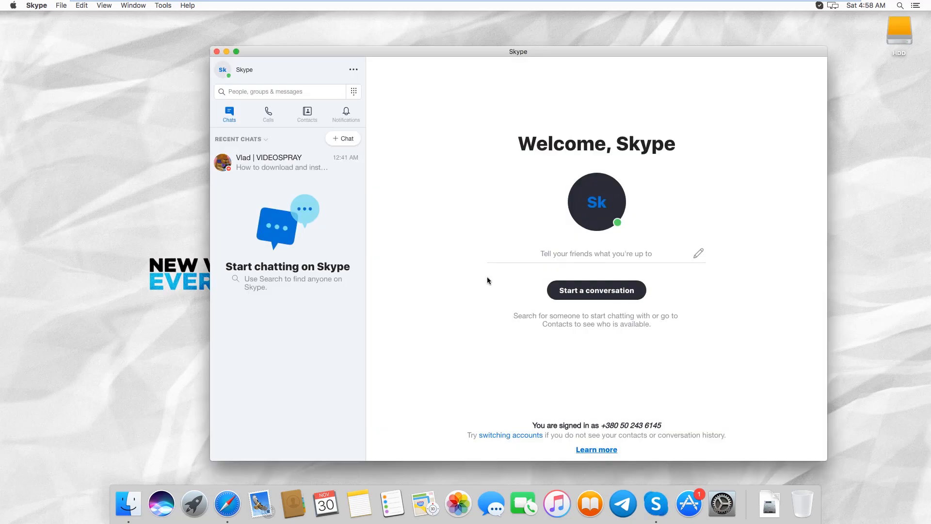
# Open Skype Settings on the Account & Profile section
pyautogui.click(353, 69)
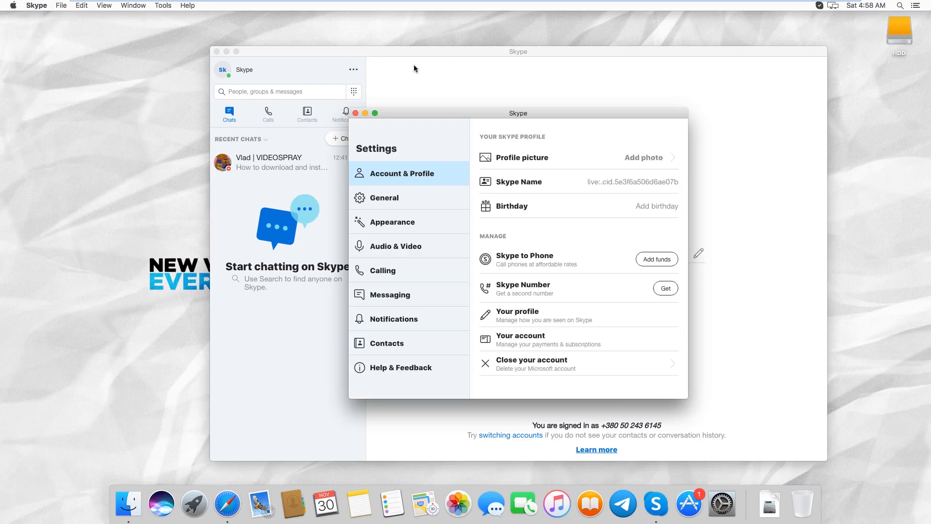
pyautogui.moveTo(430, 82)
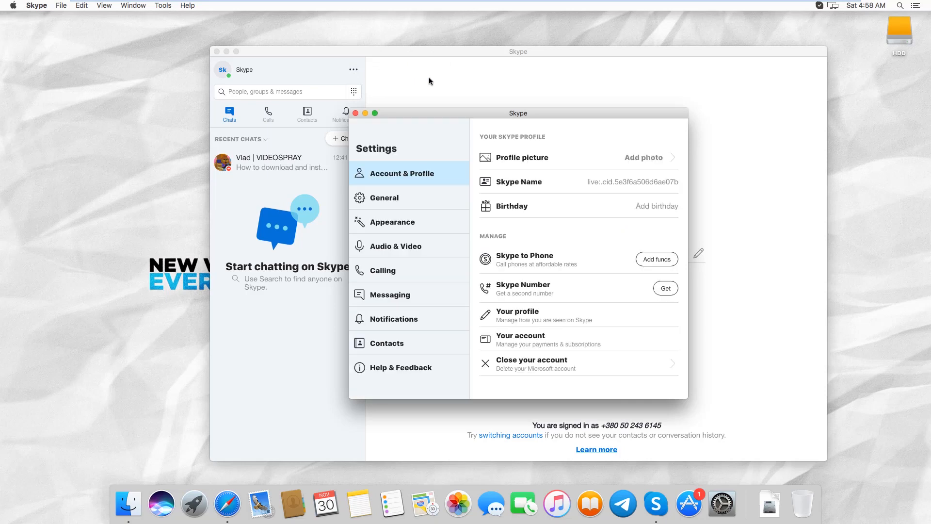
pyautogui.moveTo(446, 90)
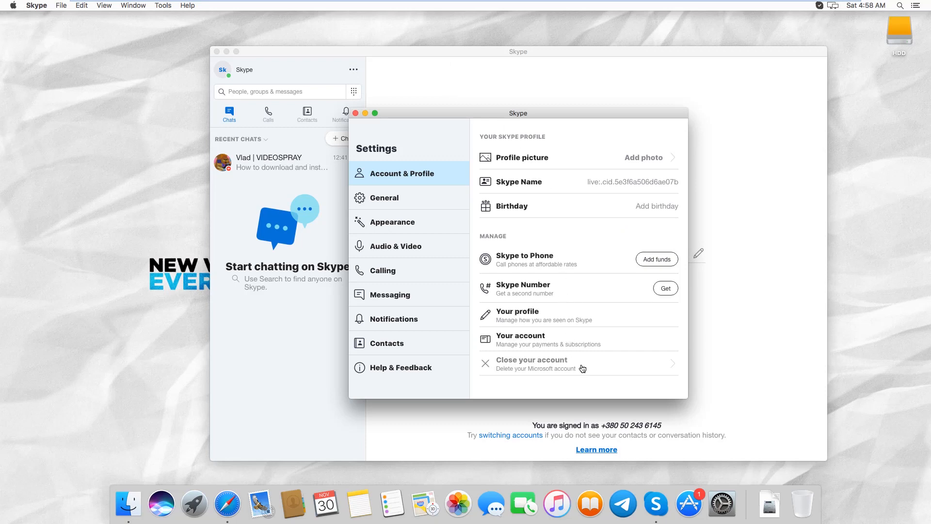
pyautogui.click(530, 363)
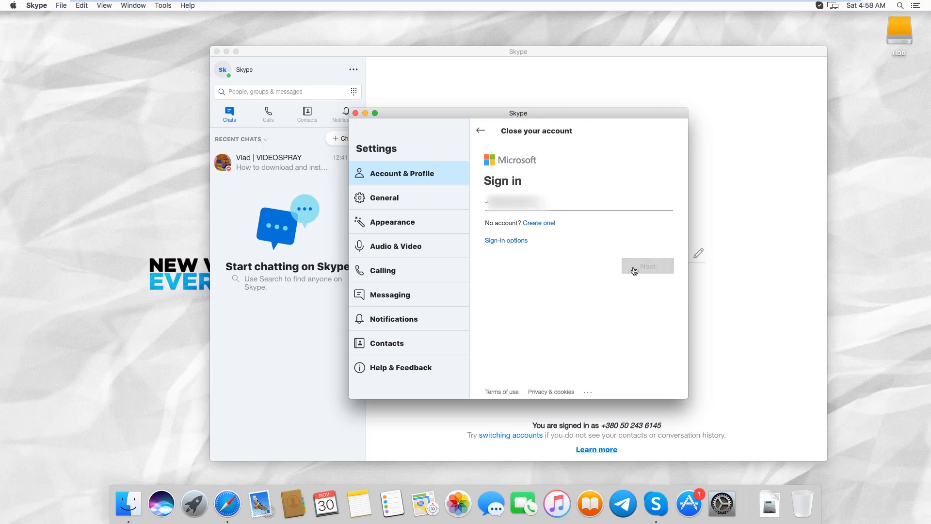
pyautogui.click(648, 265)
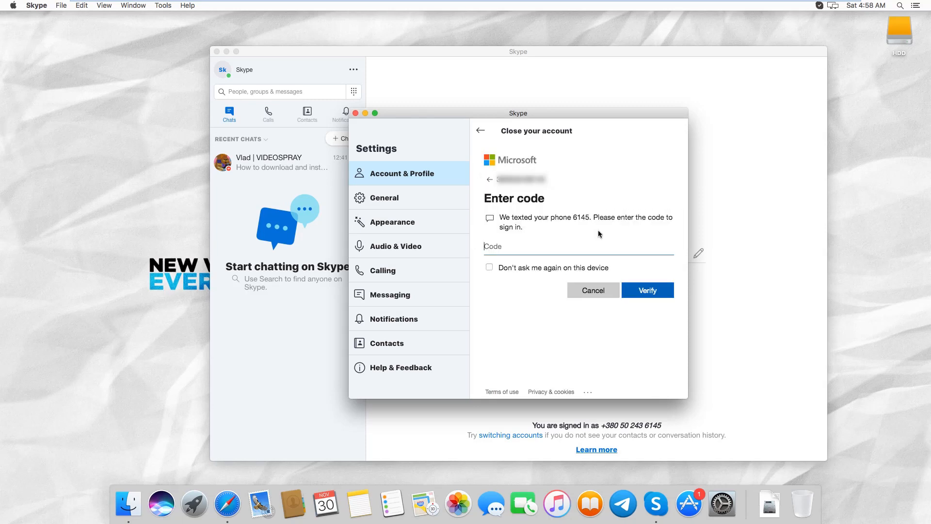
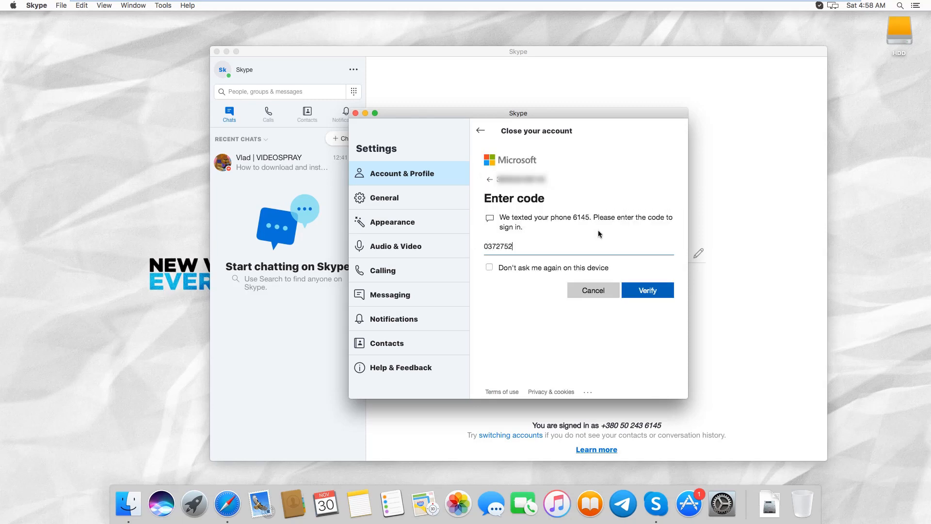
pyautogui.click(646, 290)
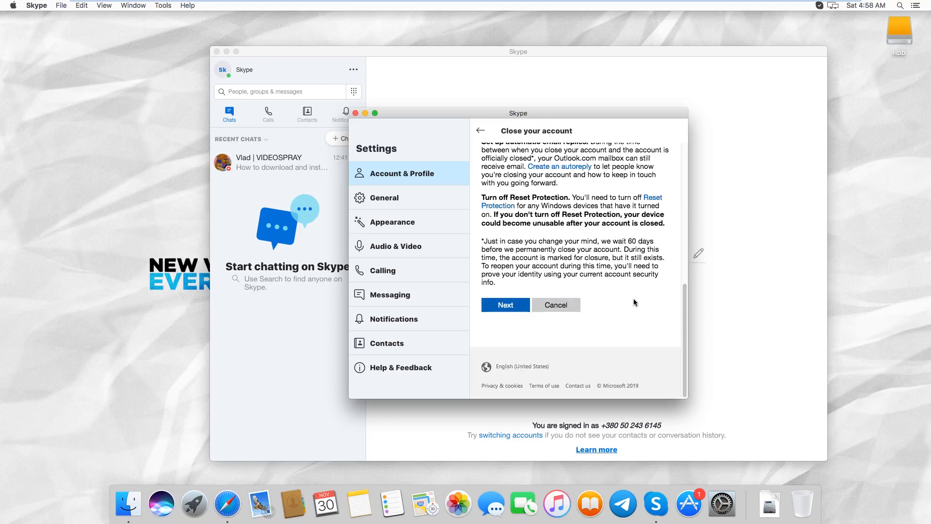
pyautogui.click(505, 305)
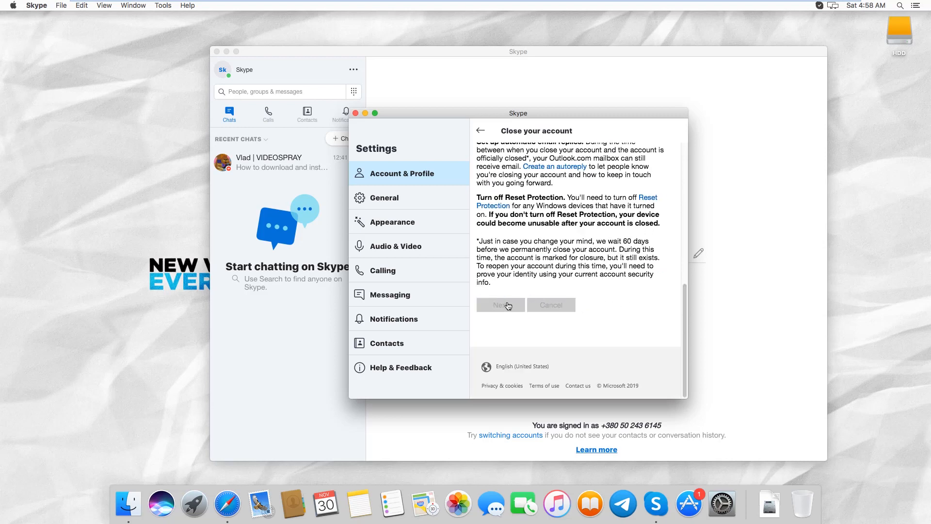
pyautogui.click(500, 304)
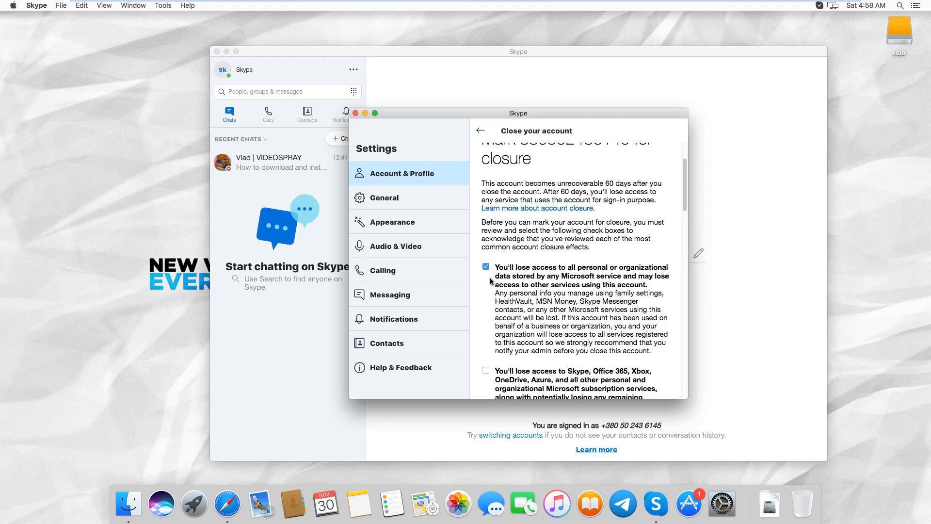
# Confirm the 60-day recovery terms and choose 'I'm combining Microsoft accounts' as the reason
pyautogui.scroll(-3)
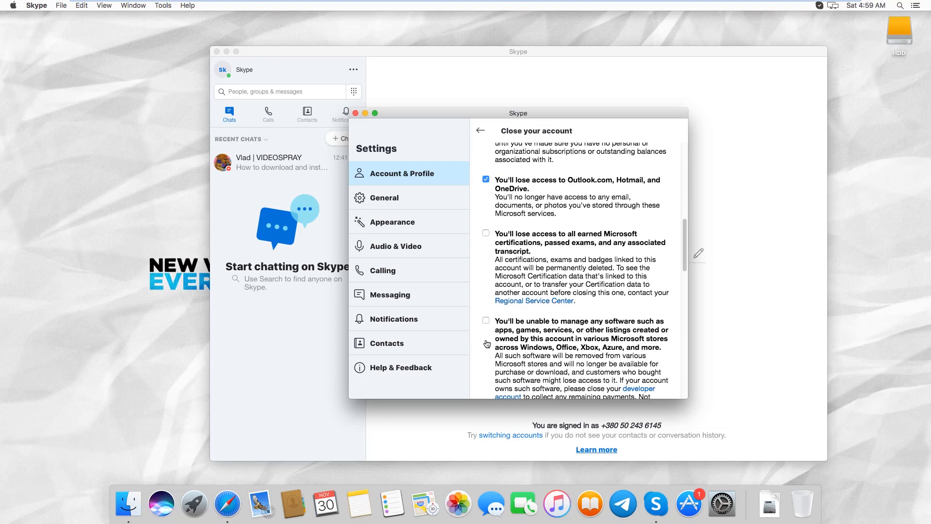
pyautogui.scroll(-3)
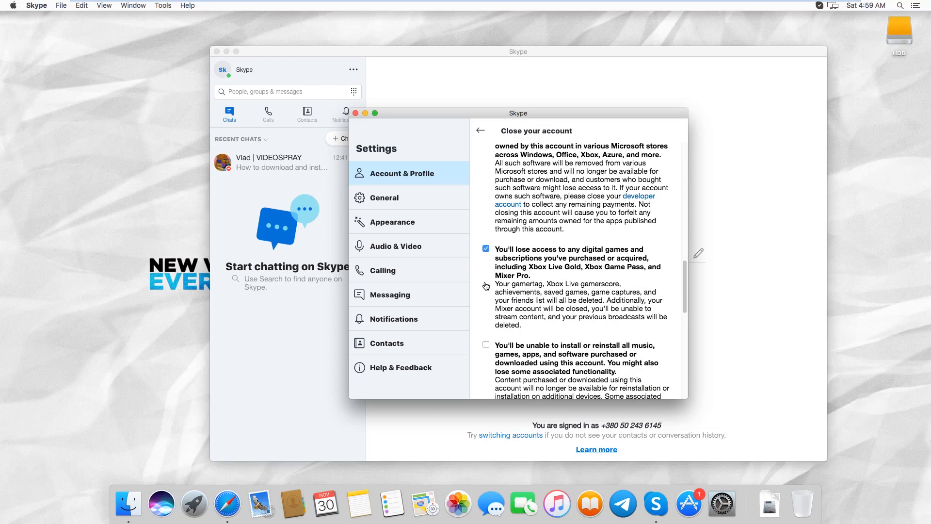
pyautogui.scroll(-3)
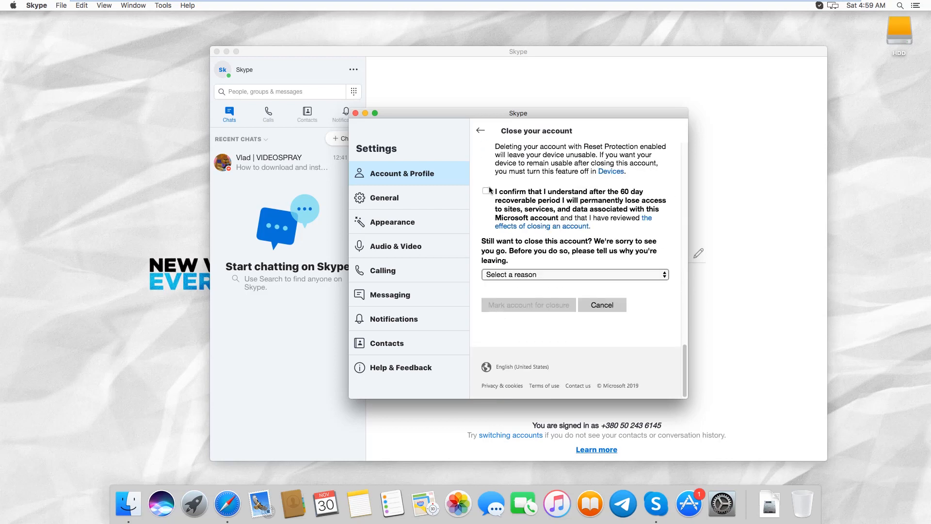
pyautogui.click(486, 190)
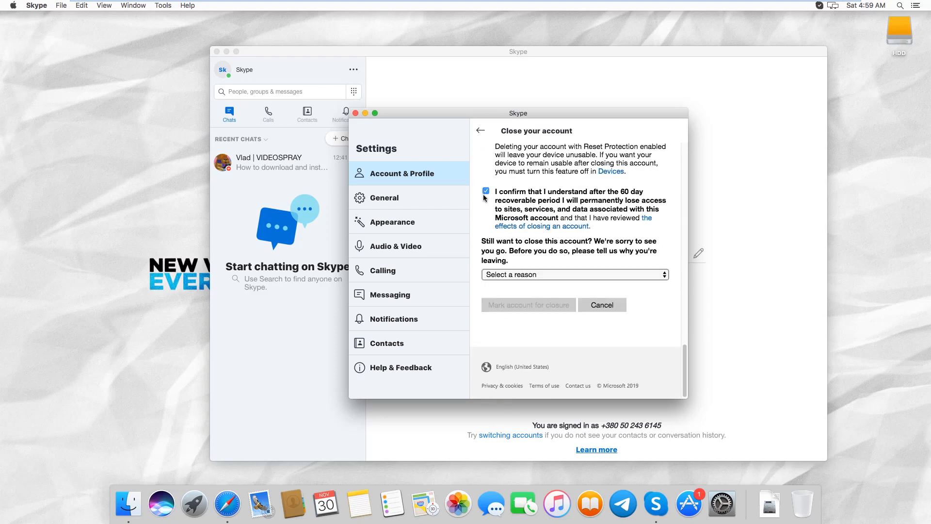
pyautogui.click(574, 274)
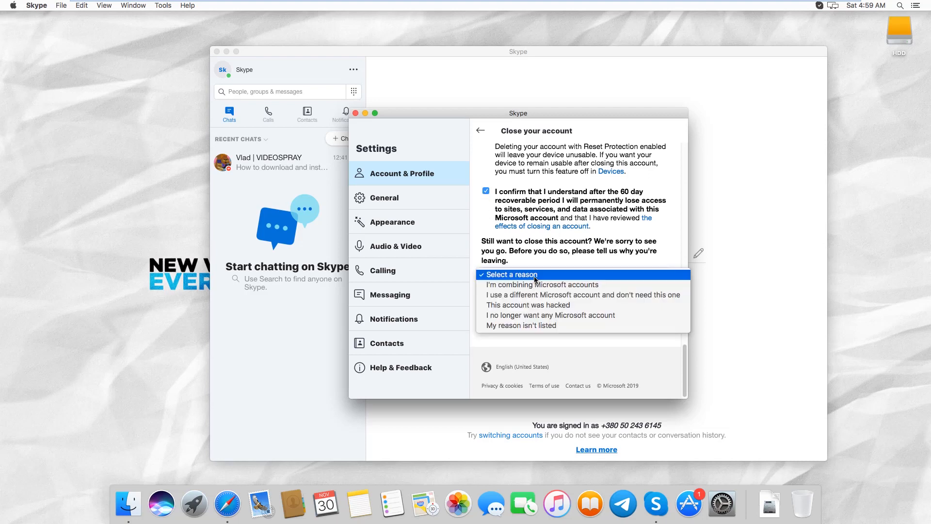
pyautogui.click(542, 284)
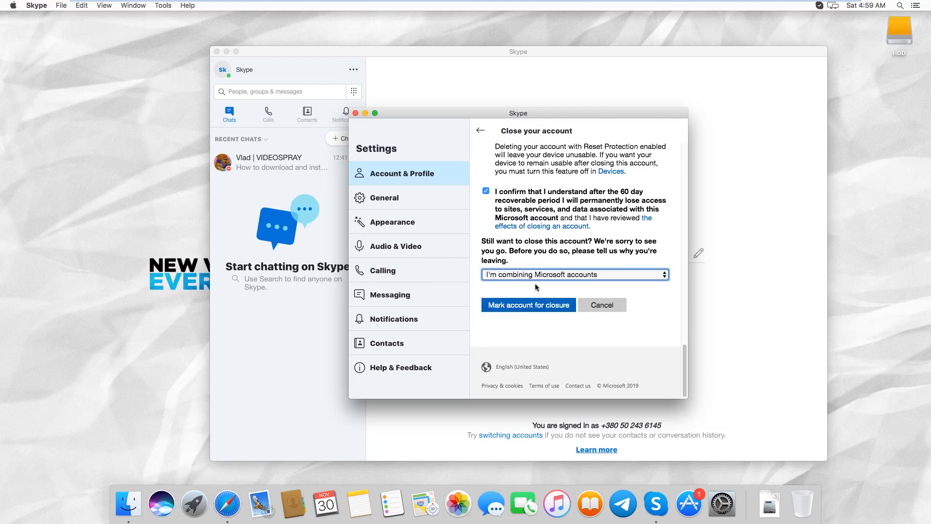